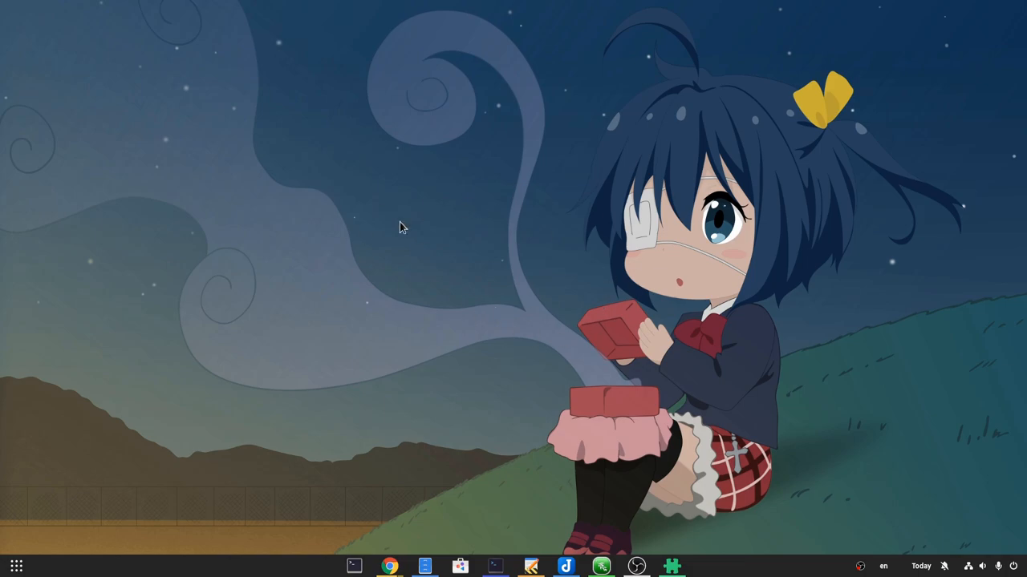
pyautogui.moveTo(810, 571)
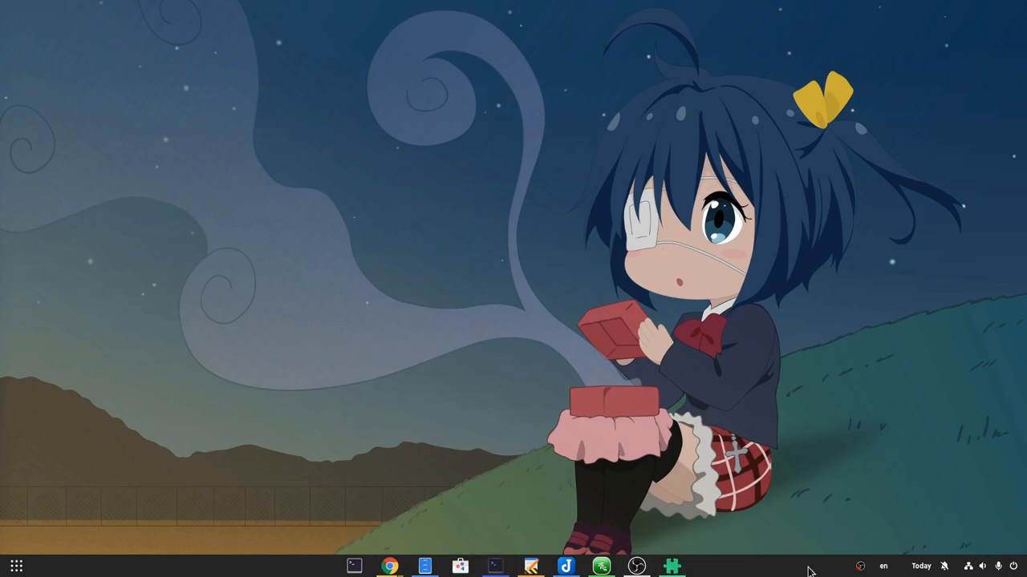
# Move the panel to the top bar, check its calendar, and enter the Activities overview
pyautogui.click(921, 565)
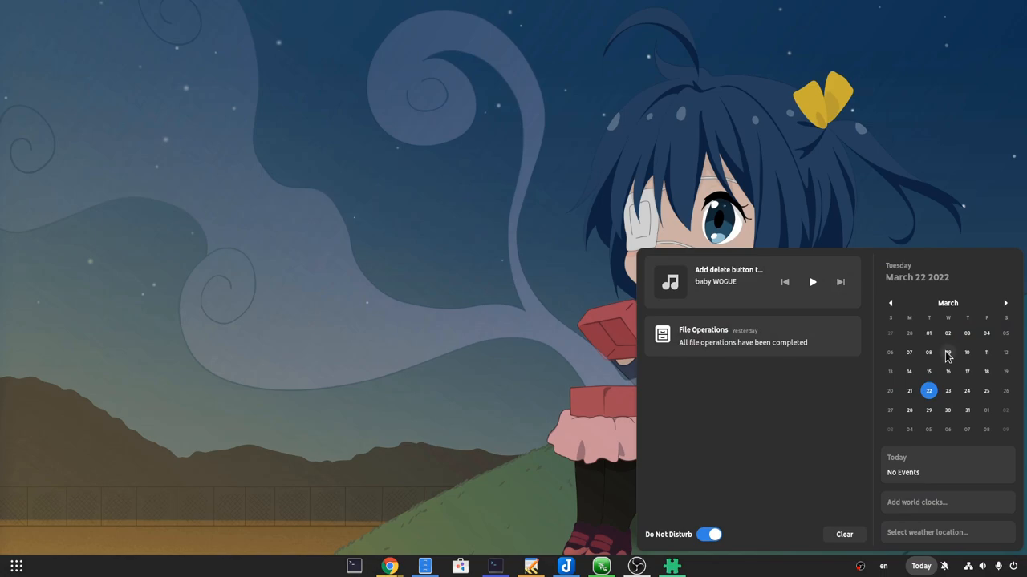
pyautogui.moveTo(445, 208)
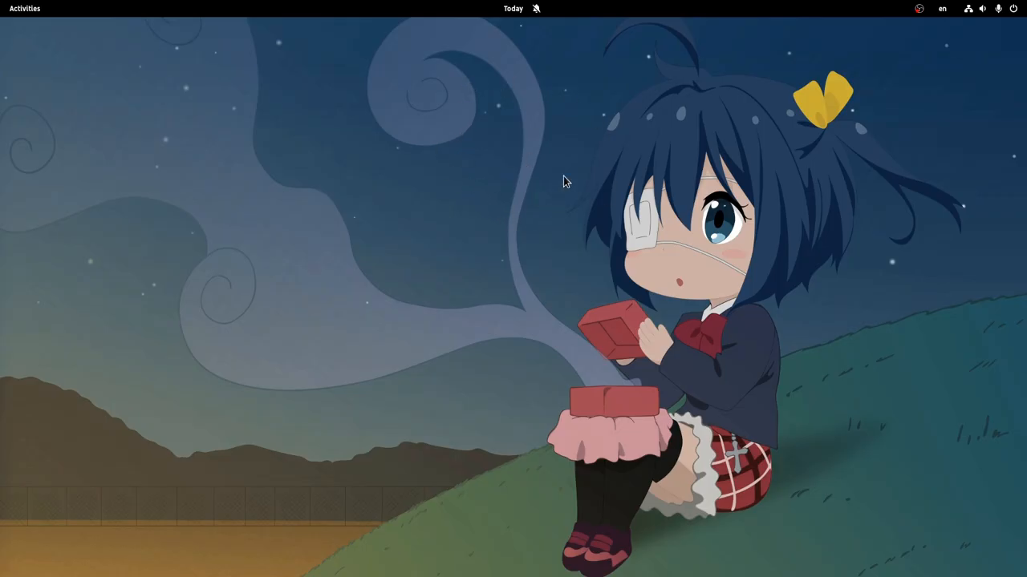
pyautogui.click(513, 9)
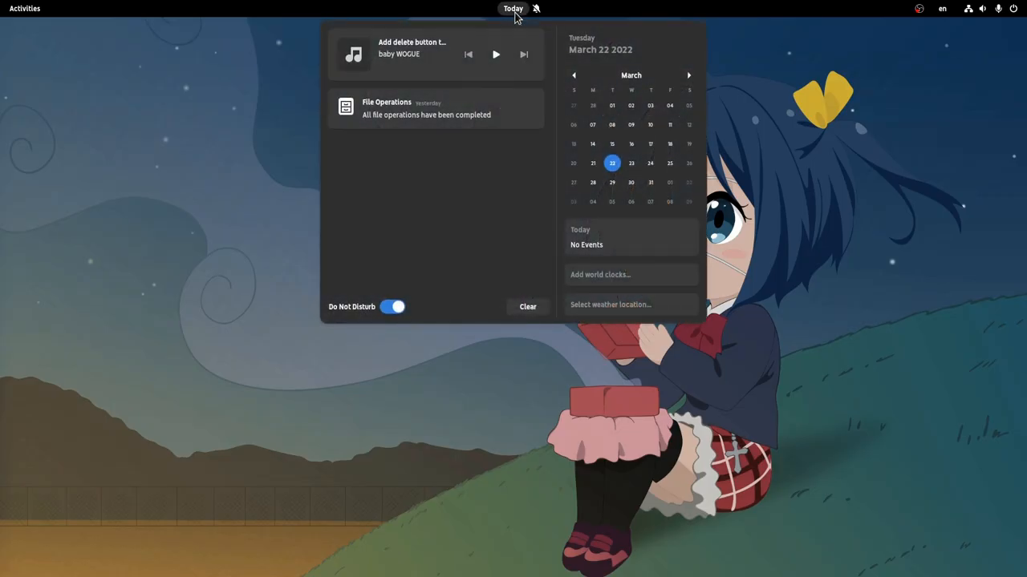
pyautogui.moveTo(732, 133)
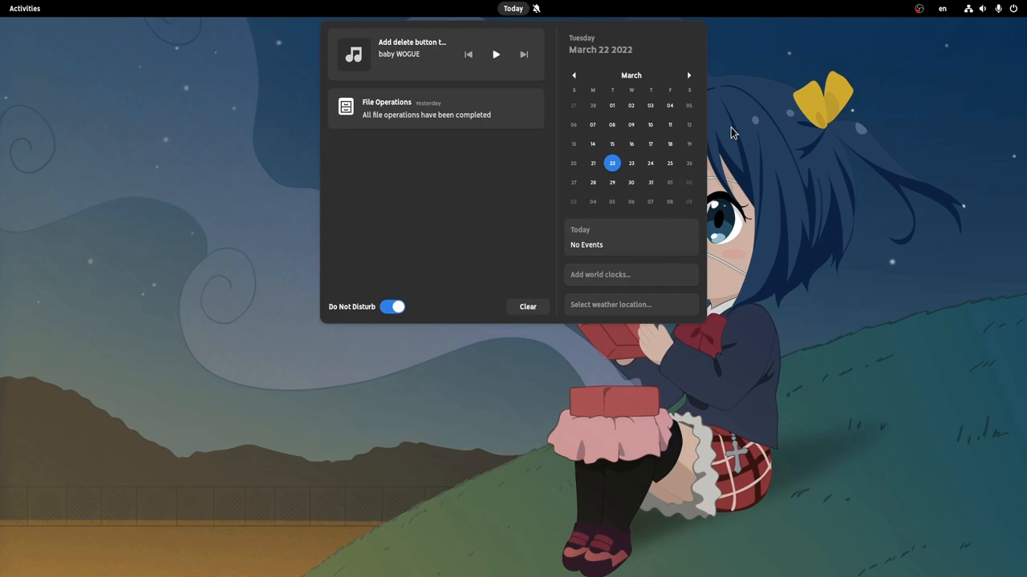
pyautogui.click(24, 8)
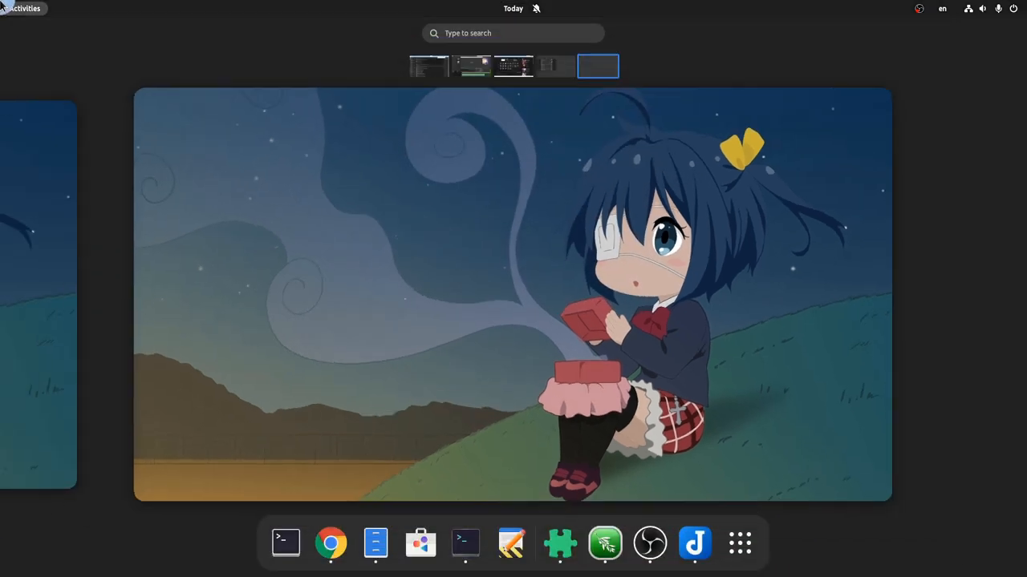
# Switch to the overview workspace holding the Extensions window
pyautogui.click(555, 66)
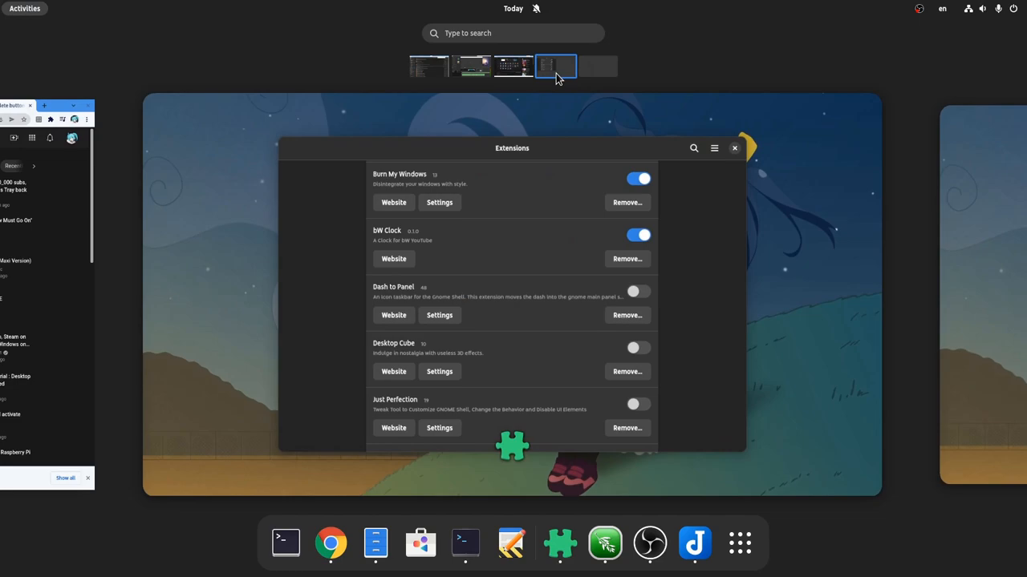
pyautogui.moveTo(608, 67)
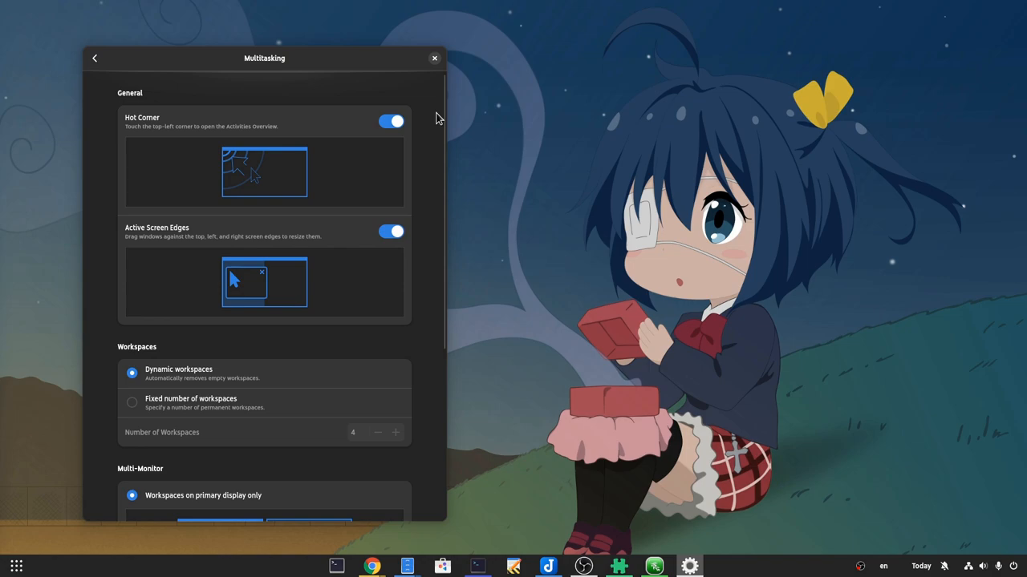
# Scroll through the Multitasking options for hot corner, workspaces and multiple monitors
pyautogui.scroll(-3)
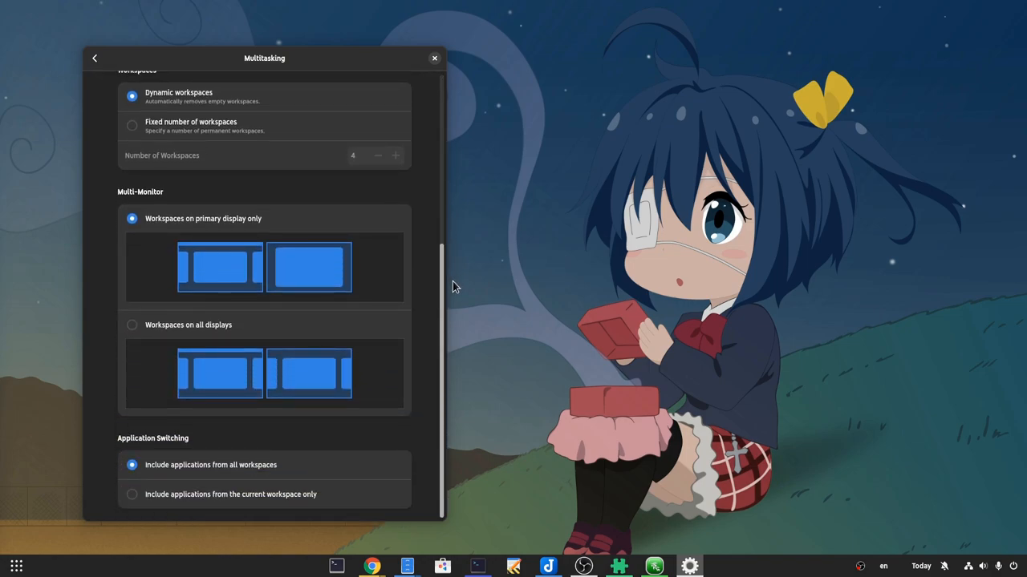
pyautogui.scroll(3)
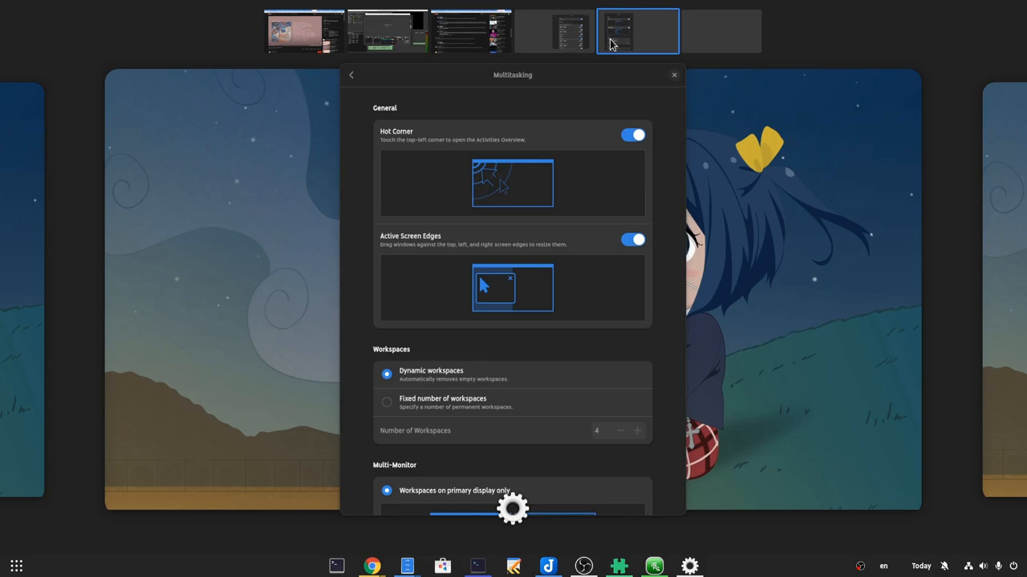
# Search installed extensions for 'perf', then close the Extensions and Settings windows
pyautogui.click(673, 74)
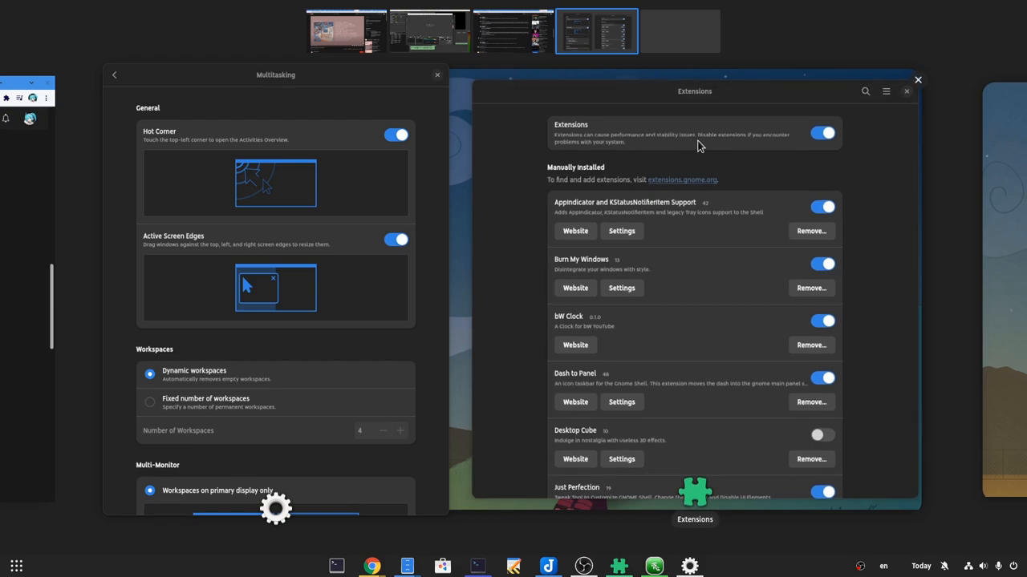
pyautogui.write('perf')
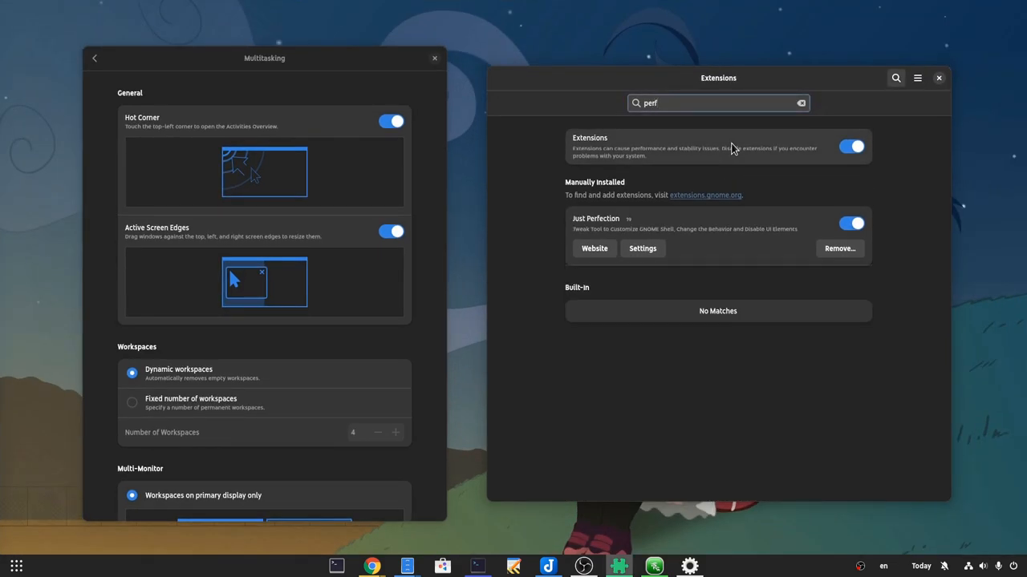
pyautogui.click(642, 248)
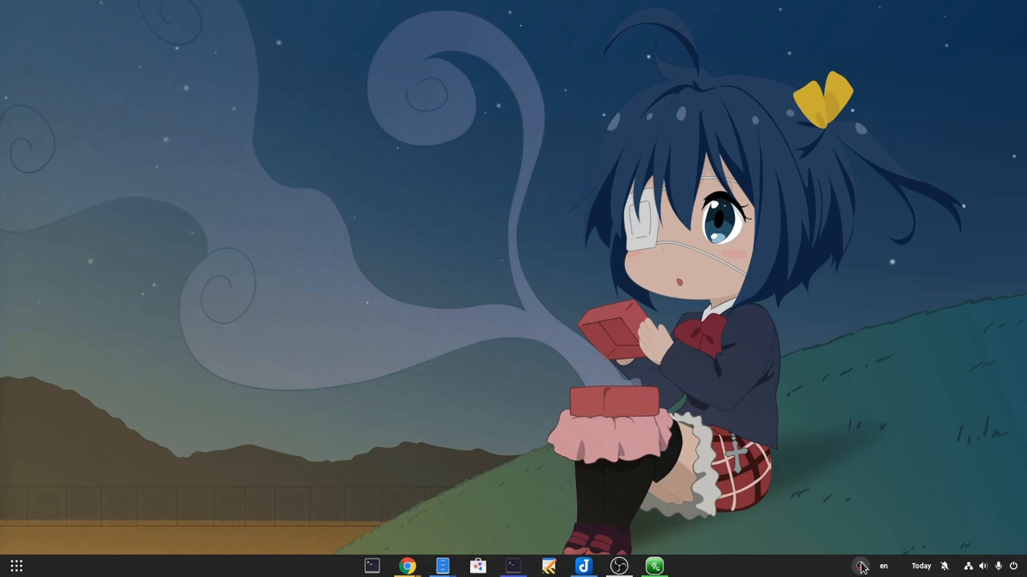
pyautogui.rightClick(860, 566)
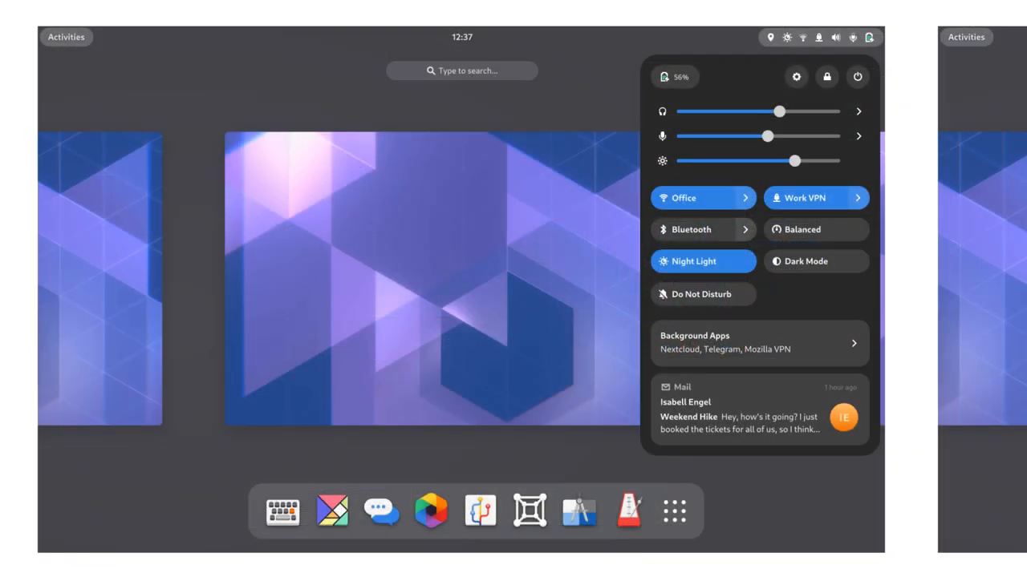
pyautogui.click(759, 344)
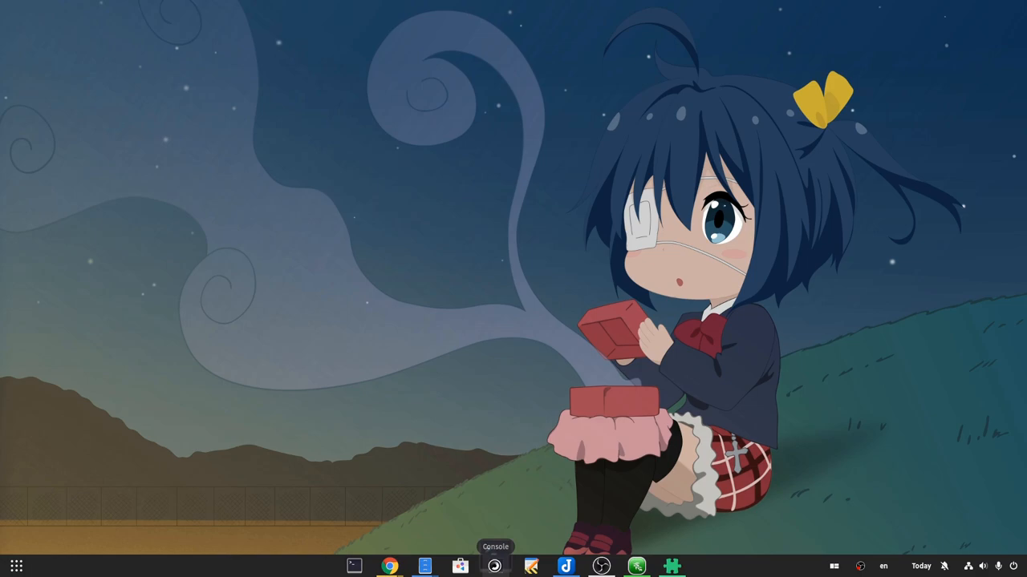
# Launch Chrome from the taskbar to reach extensions.gnome.org
pyautogui.click(495, 565)
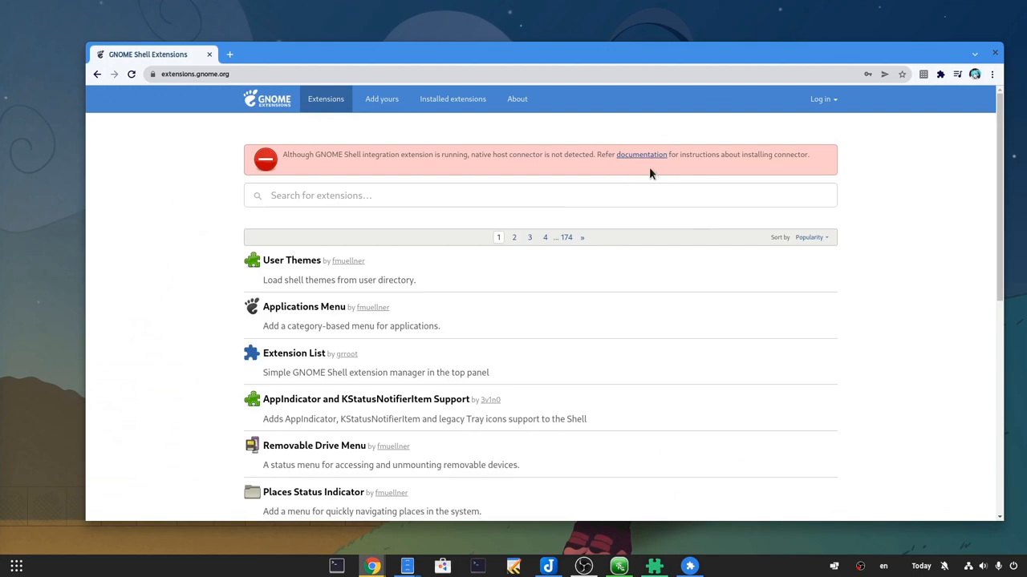
pyautogui.moveTo(633, 218)
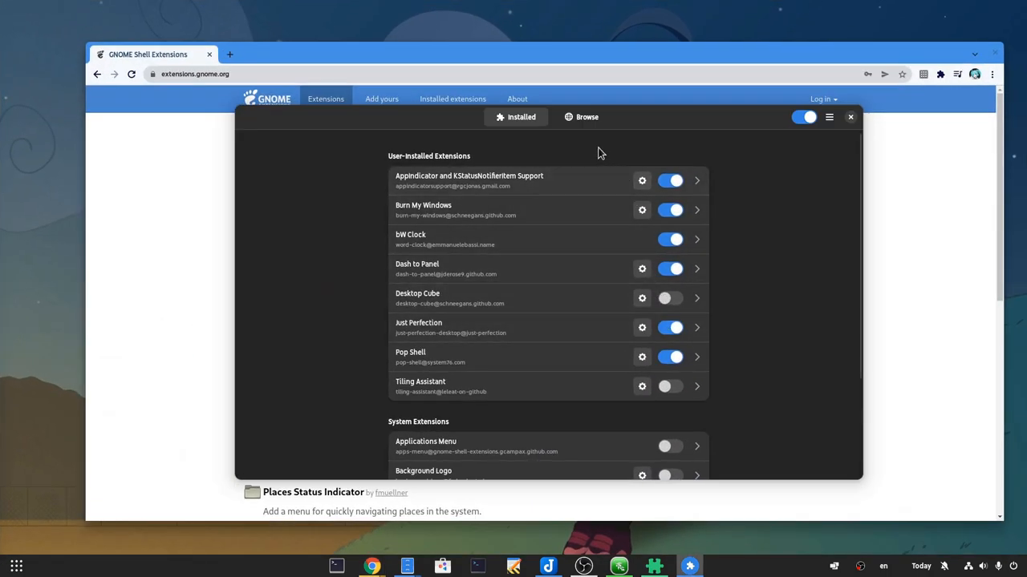
# Close Extension Manager and bring up GNOME Software's Explore page
pyautogui.click(586, 117)
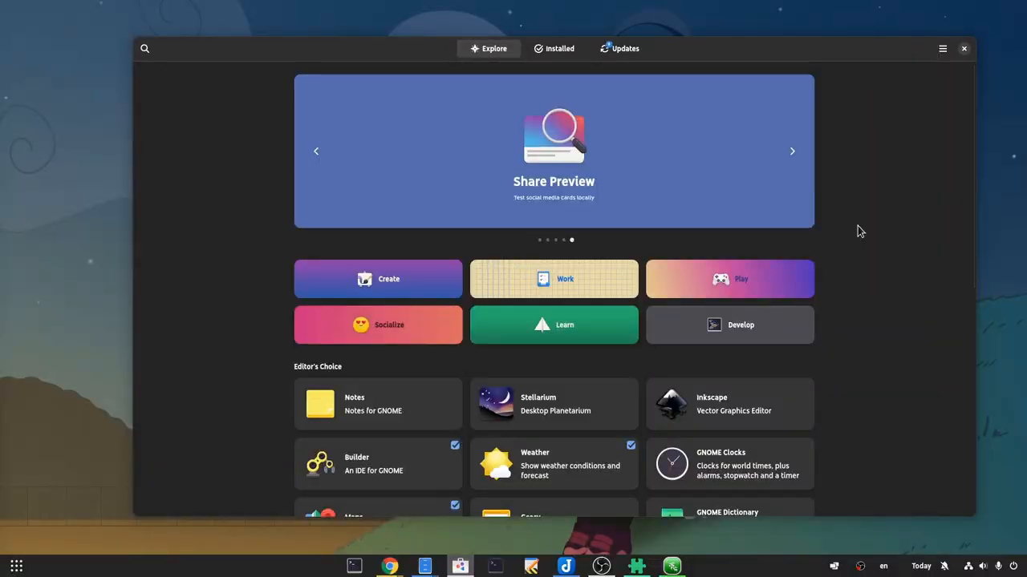
pyautogui.moveTo(606, 181)
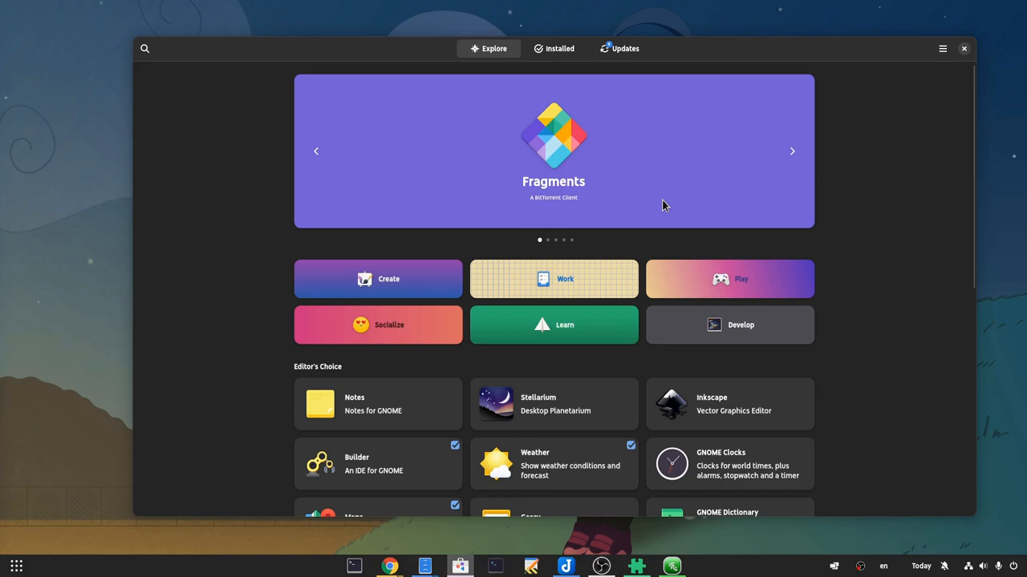
# Scroll through the Editor's Choice apps, then switch to Chrome showing apps.gnome.org
pyautogui.scroll(-3)
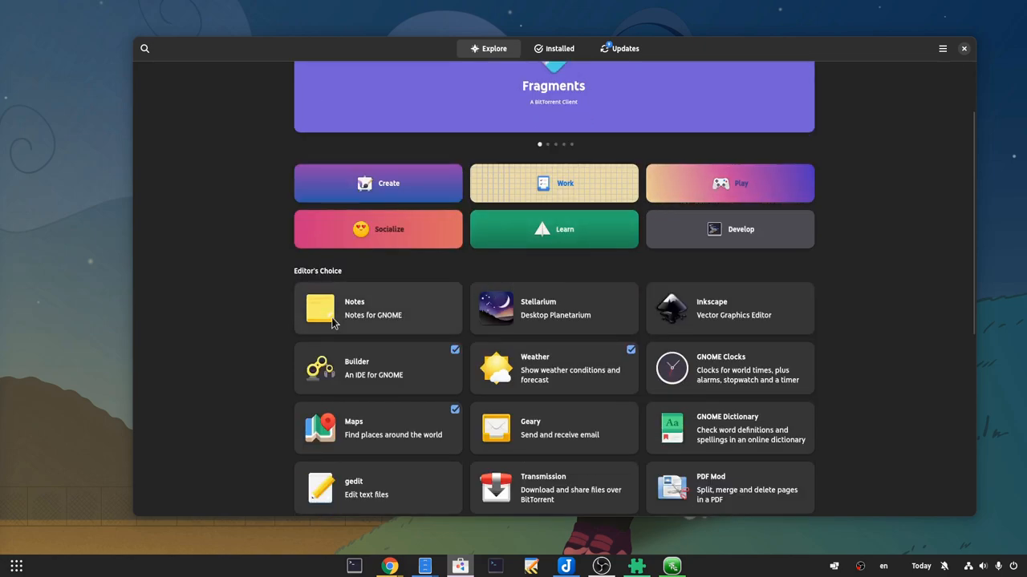
pyautogui.moveTo(564, 497)
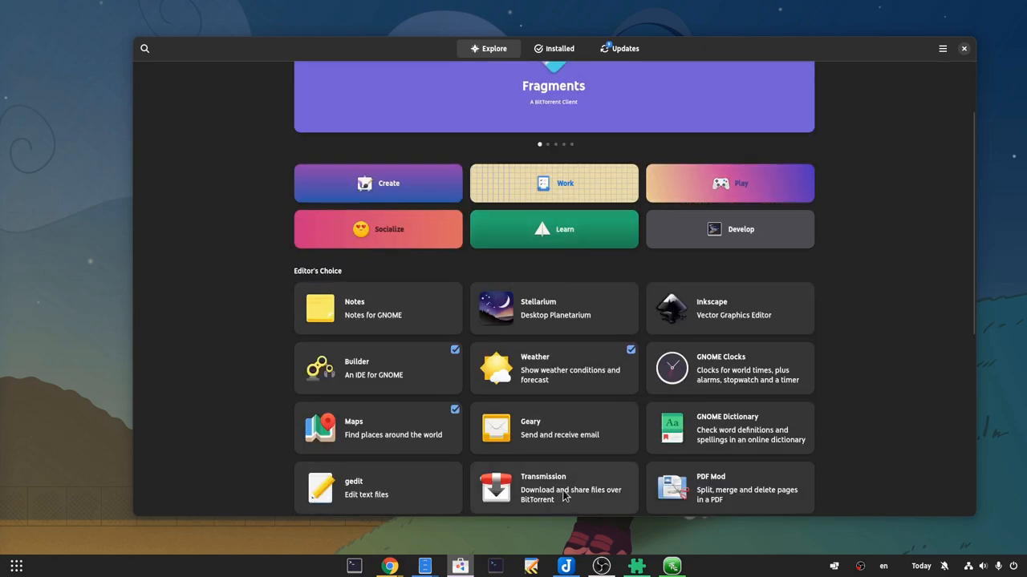
pyautogui.click(387, 567)
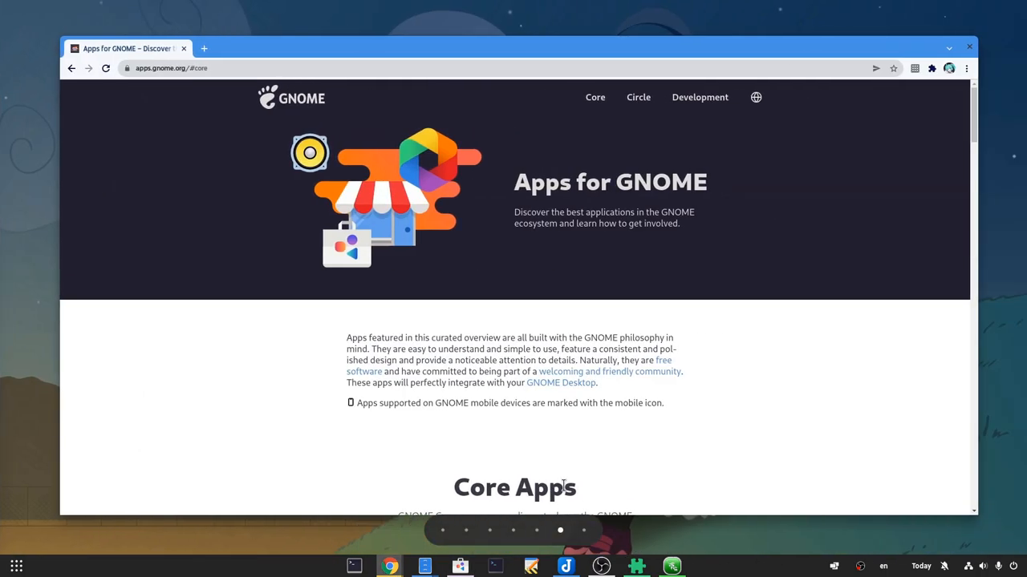
pyautogui.moveTo(571, 173)
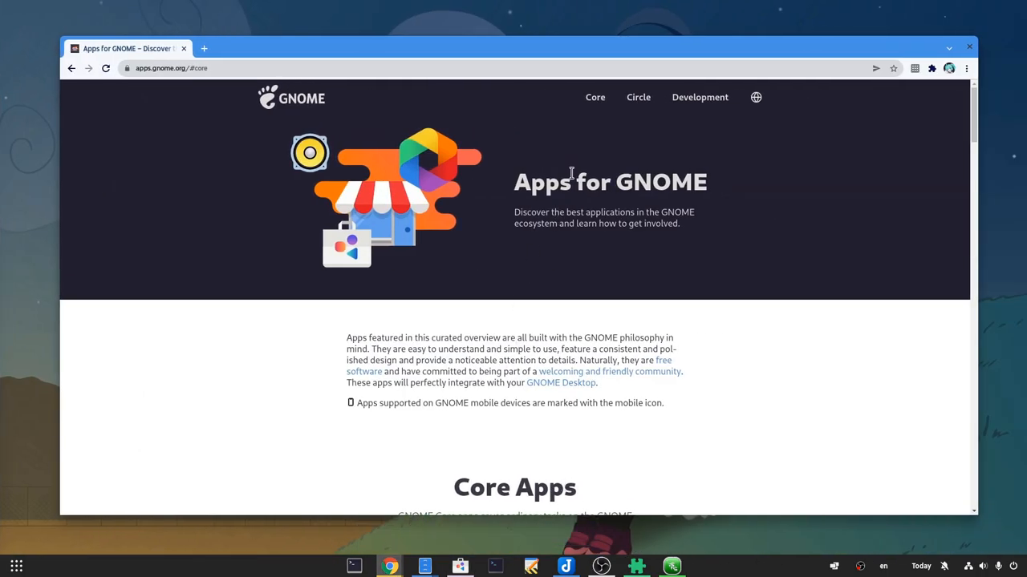
# Open the Circle listing and scroll its apps down to the Development Apps heading
pyautogui.click(638, 97)
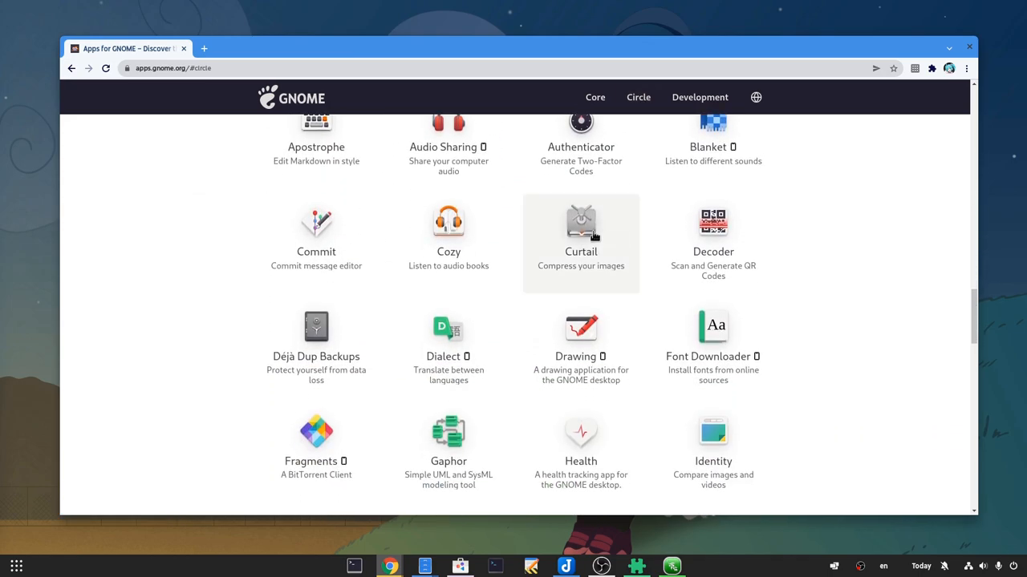
pyautogui.scroll(-3)
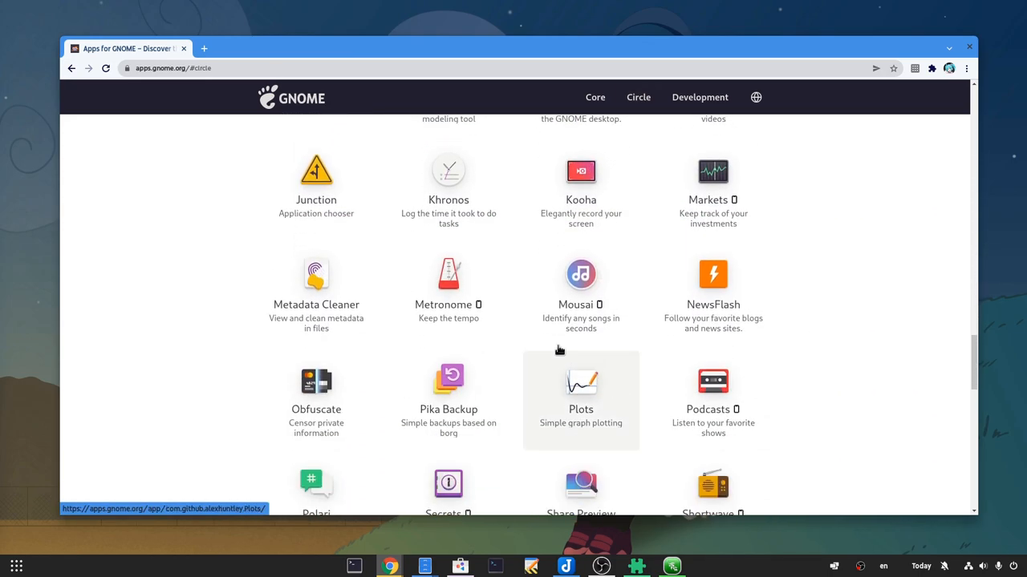
pyautogui.scroll(-3)
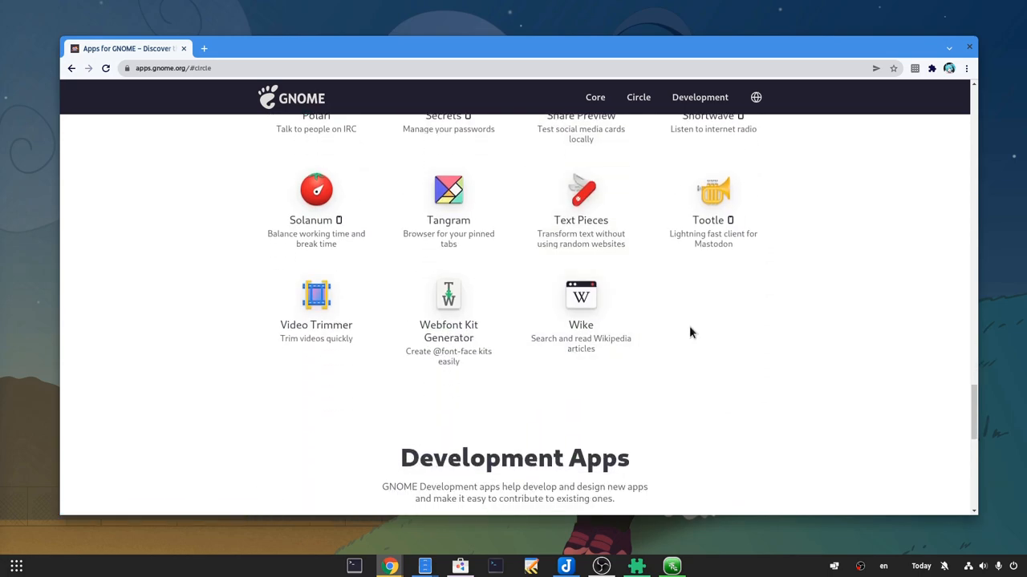